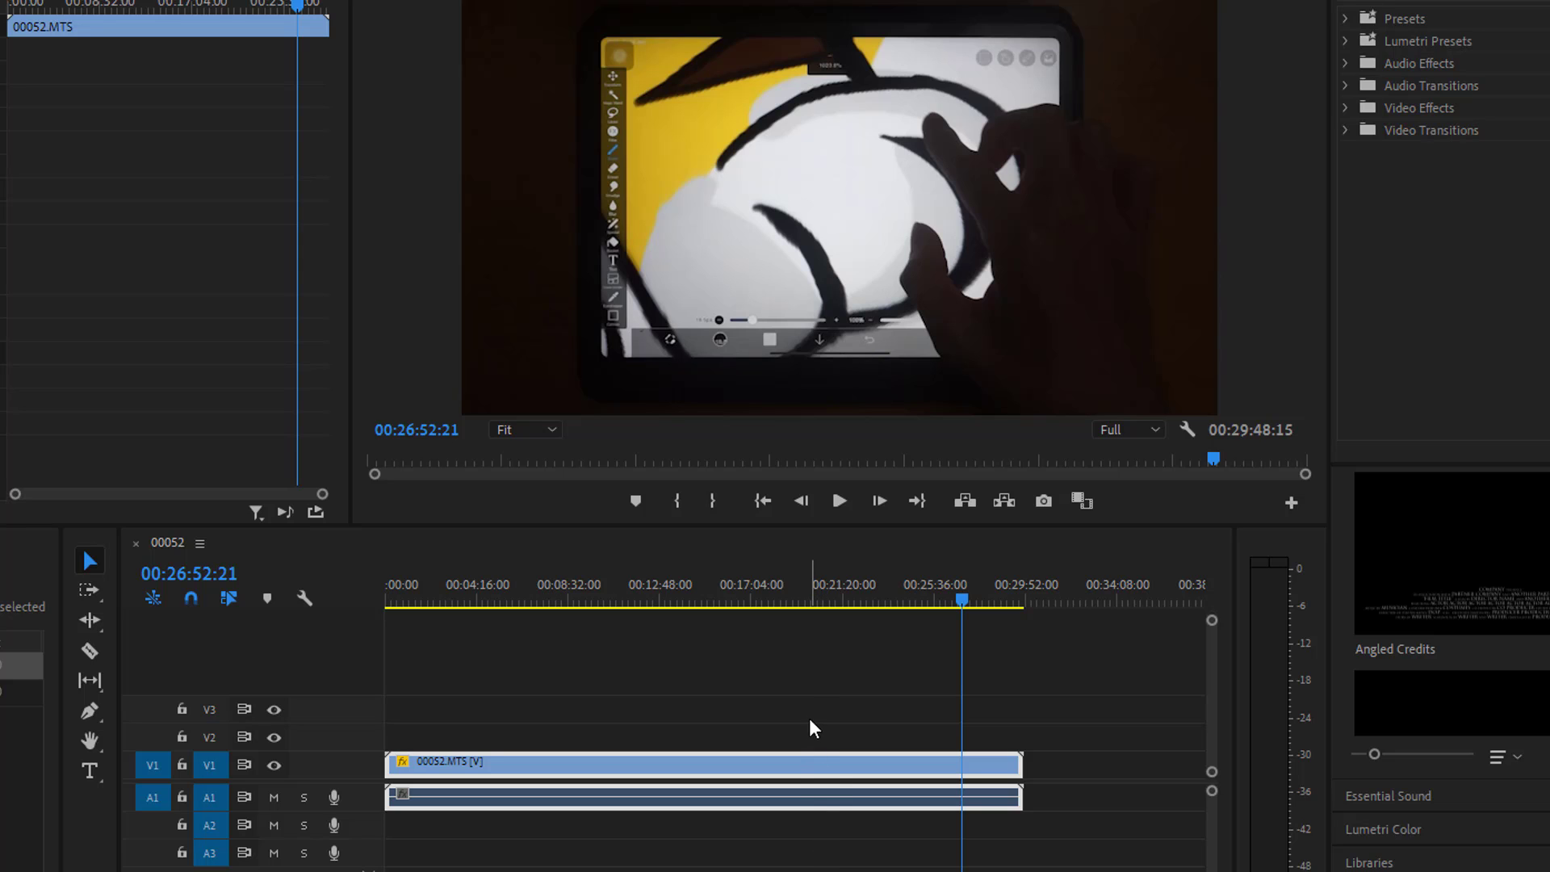
Activate the 00052 timeline and bring up its Export Settings with Ctrl+M.
click(878, 599)
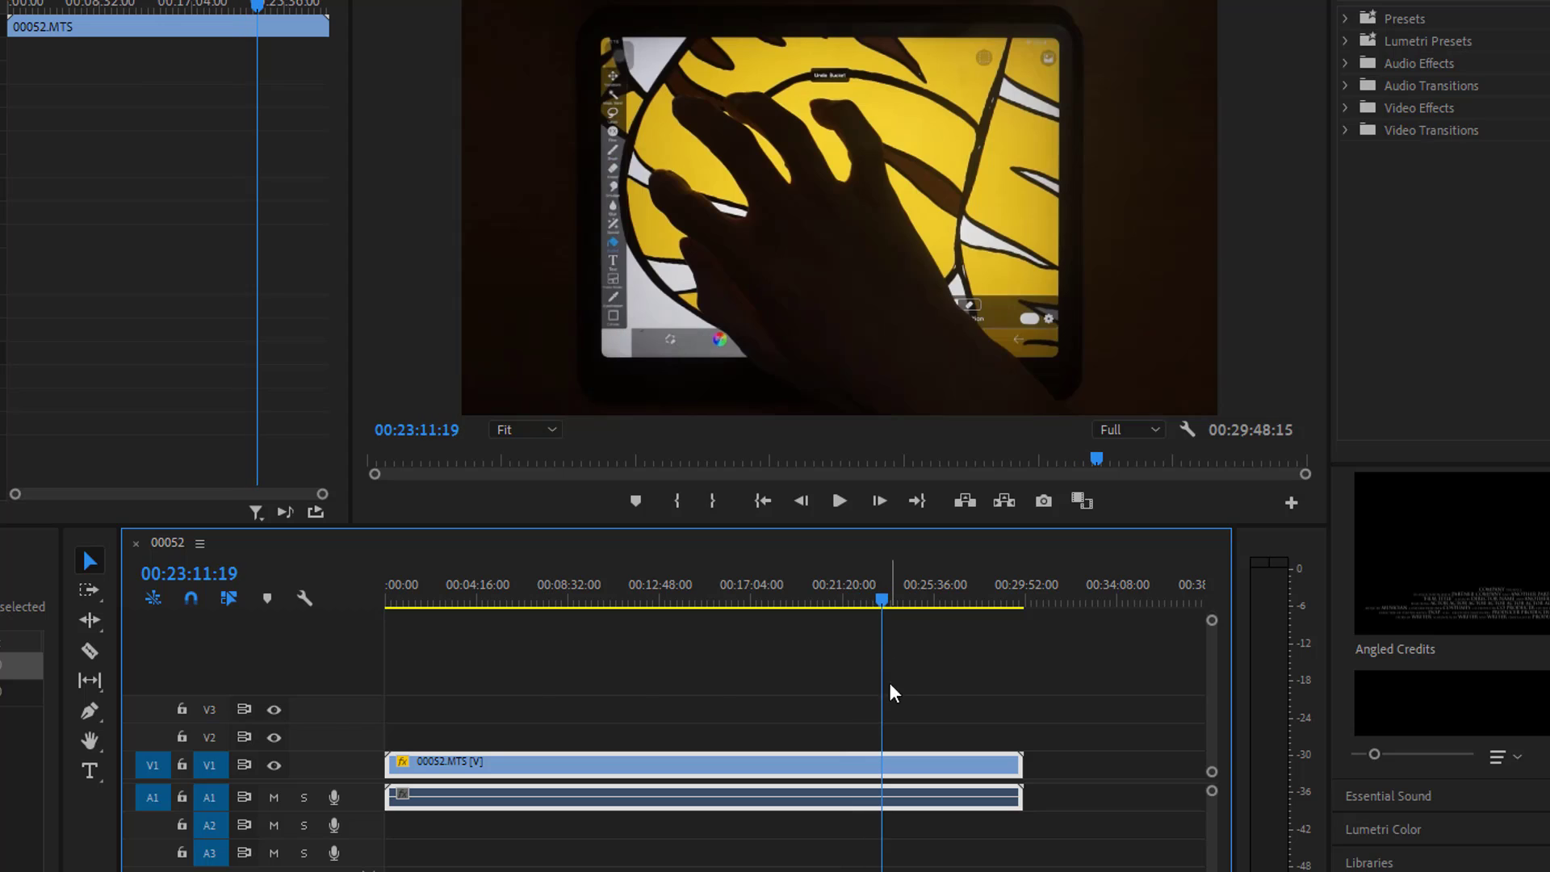
key(ctrl+m)
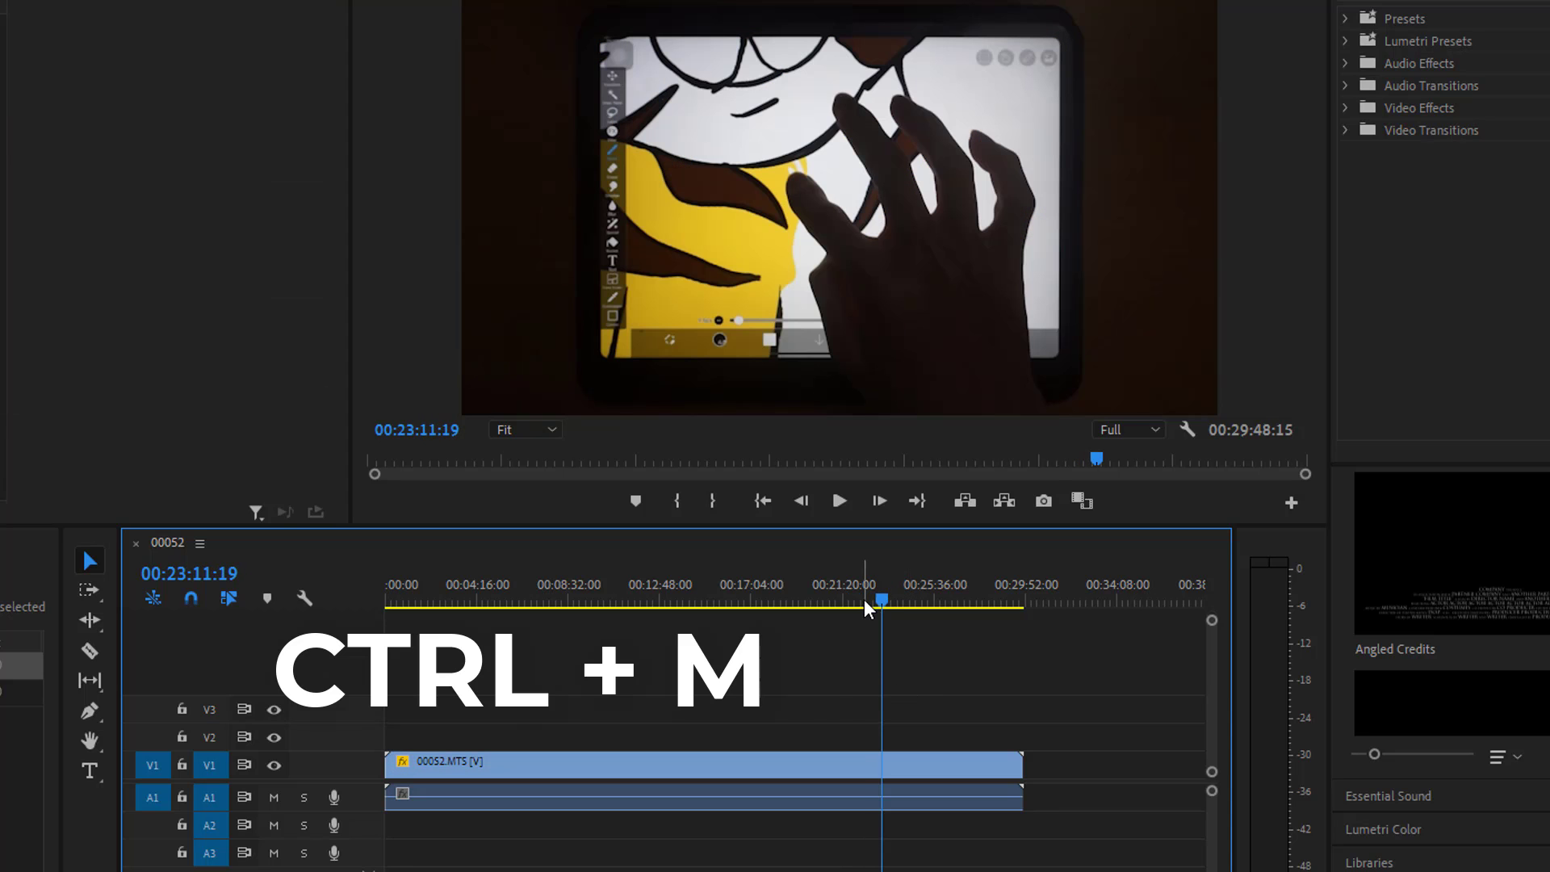
key(ctrl+m)
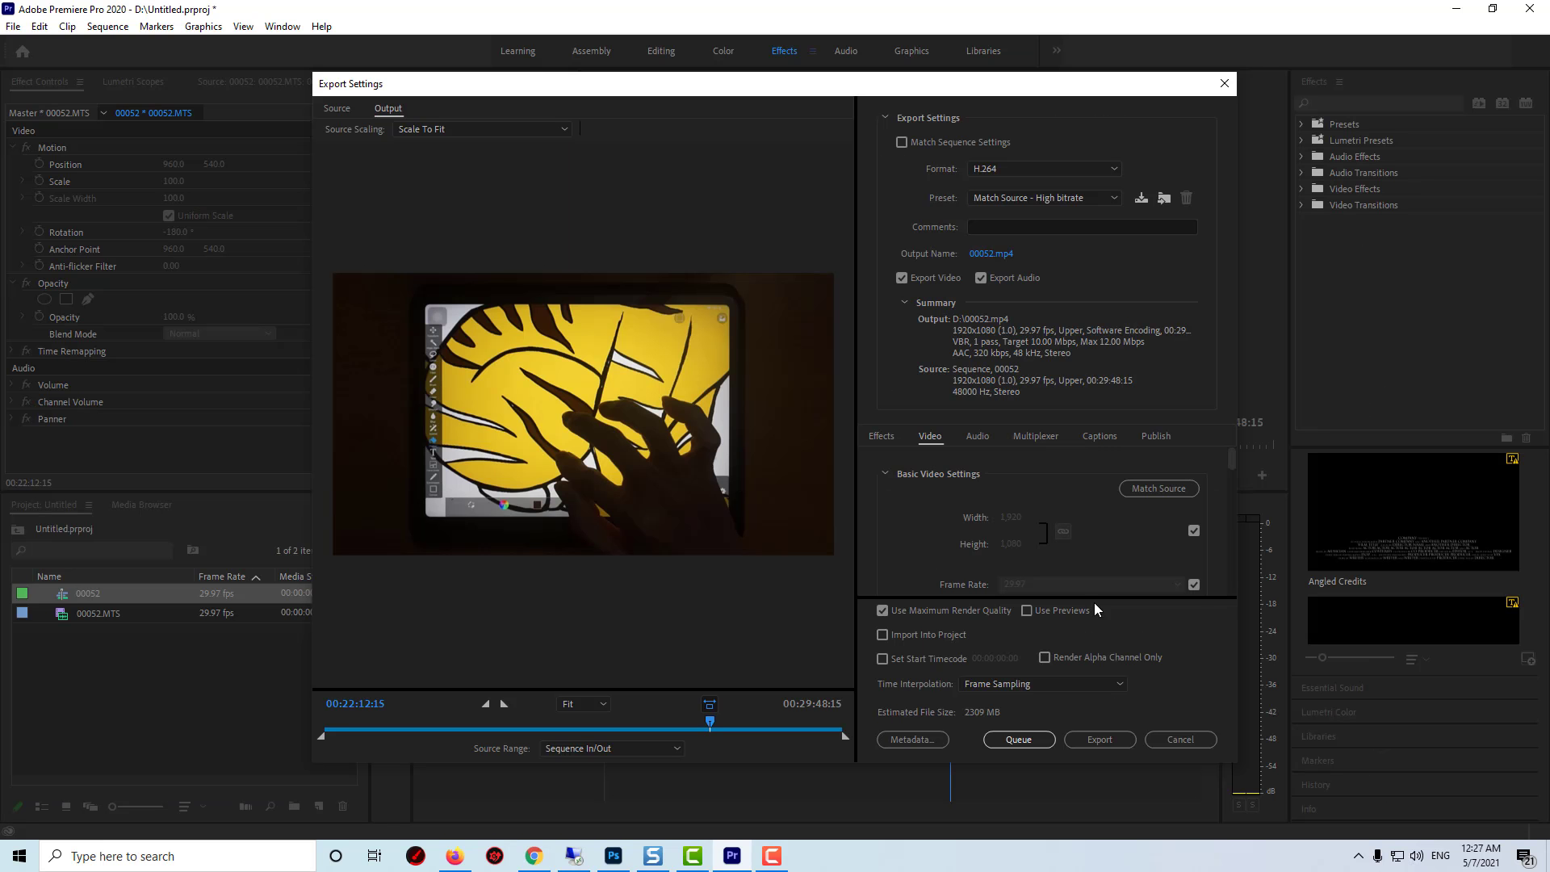
mouse_move(1095, 203)
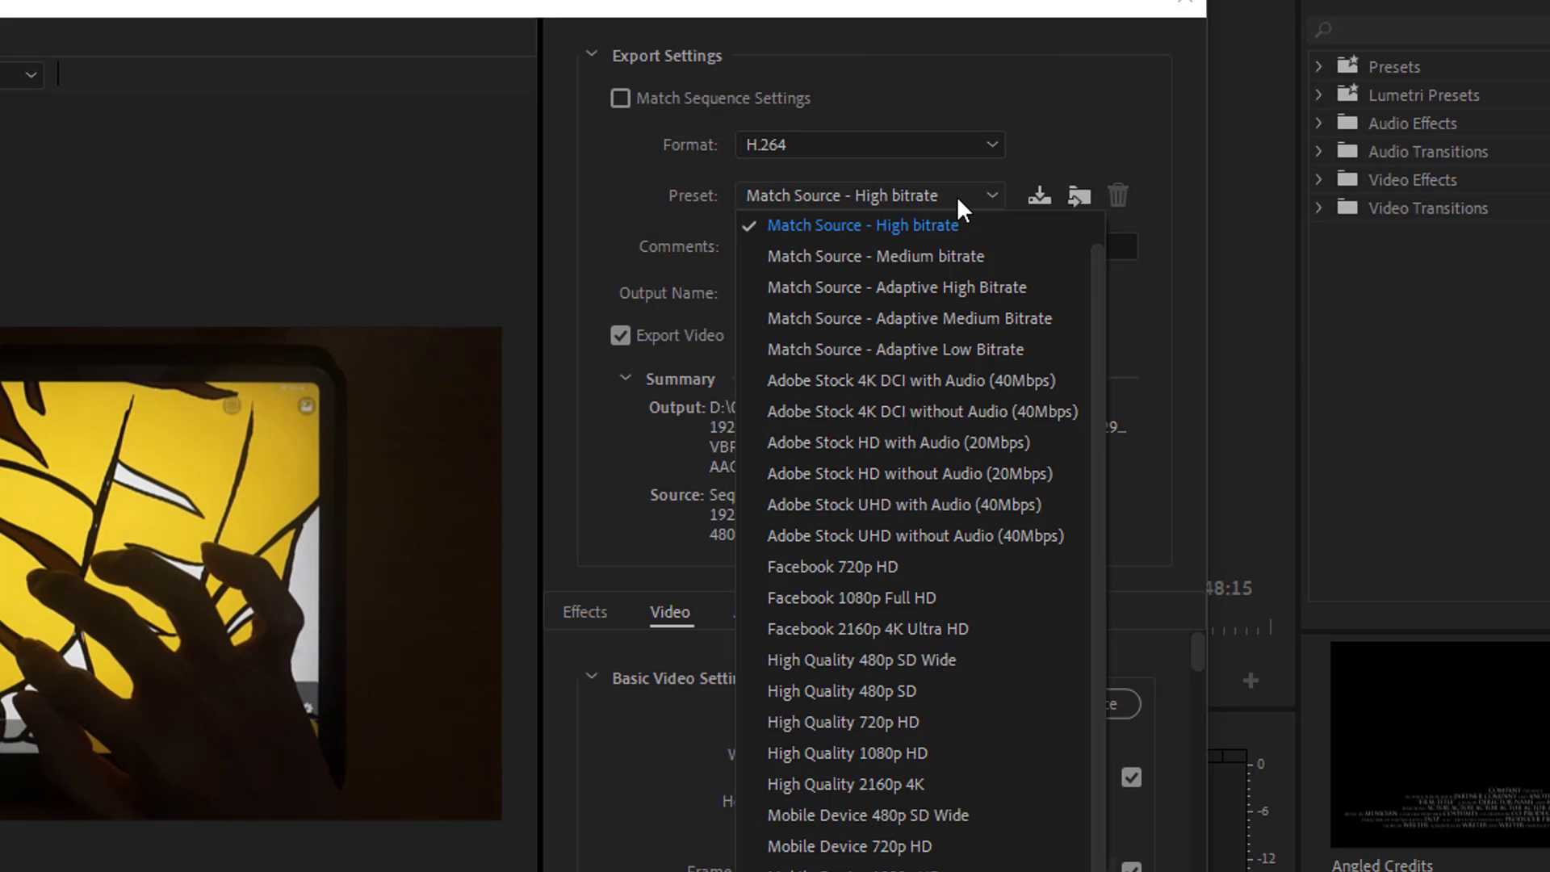
Choose the Match Source - Medium bitrate preset (3 Mbps video, 192 kbps audio).
scroll(up, 3)
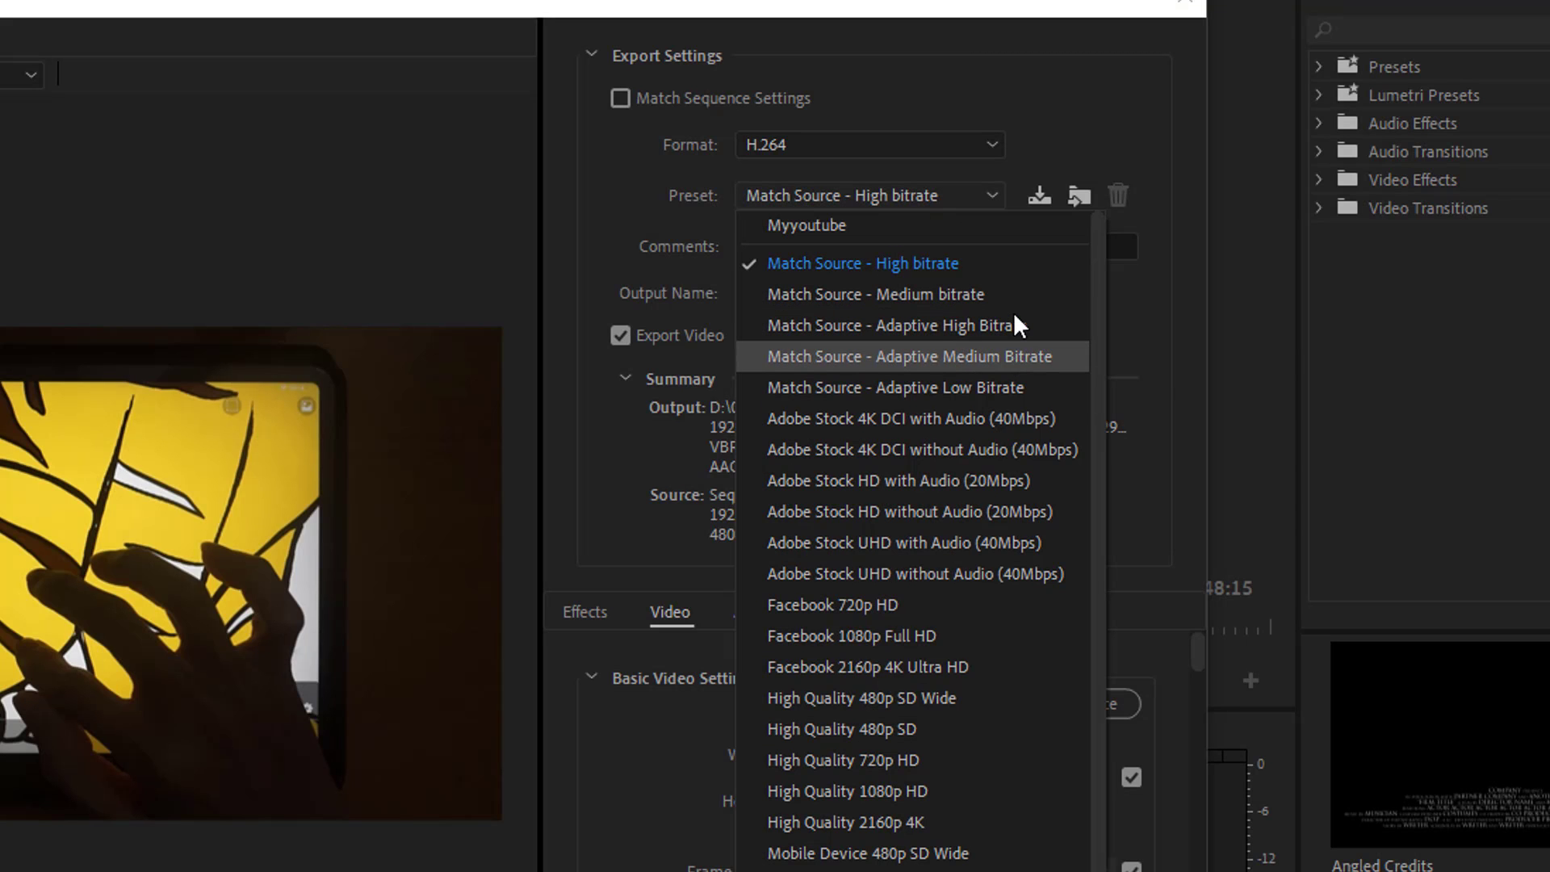
mouse_move(1048, 294)
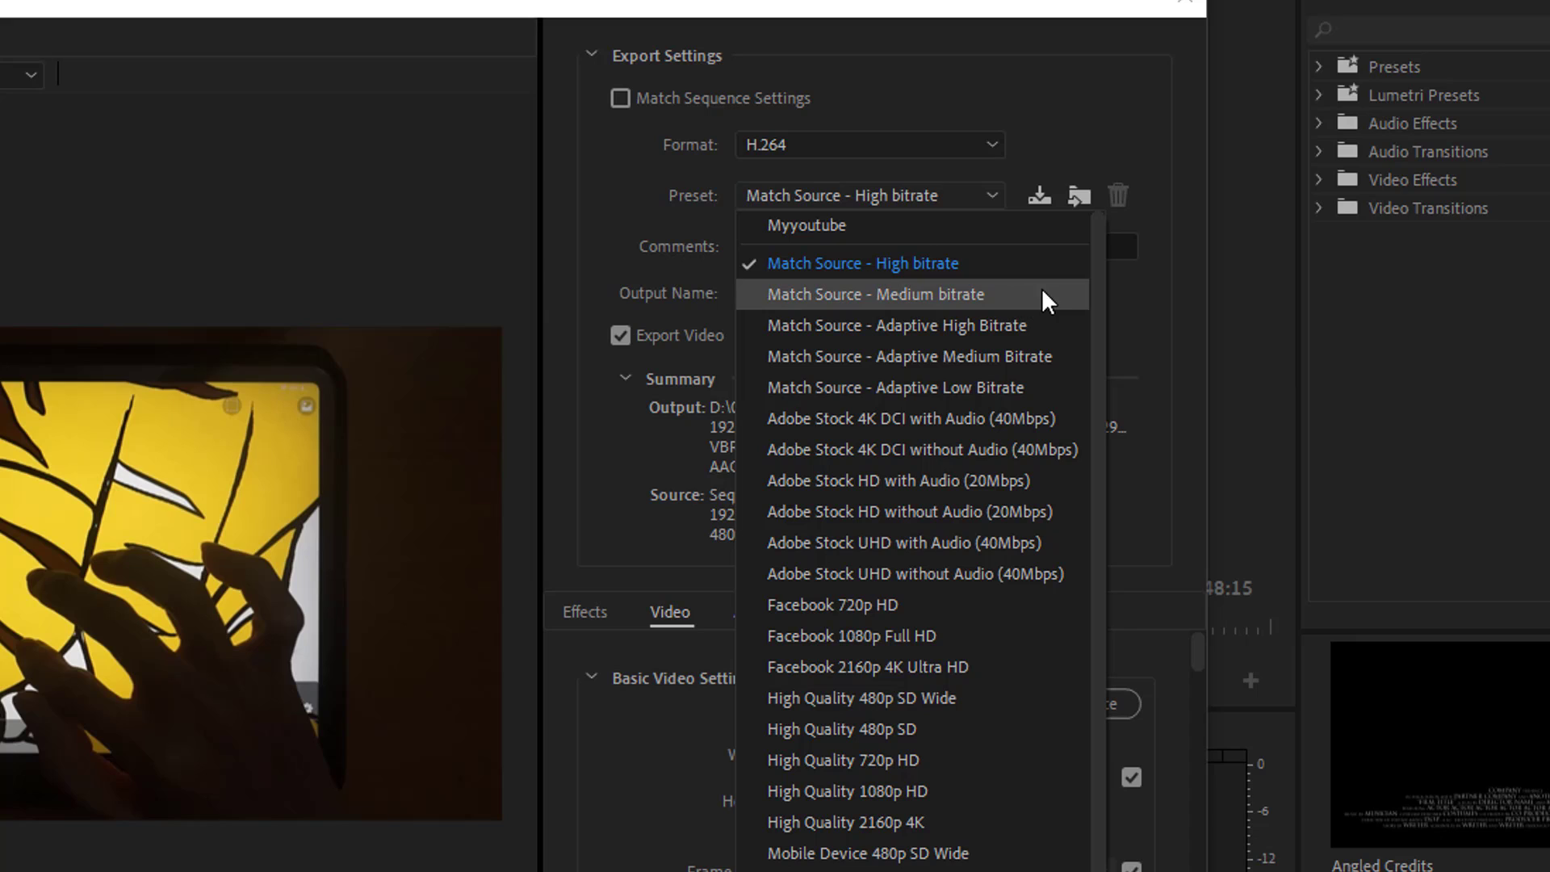
mouse_move(1049, 324)
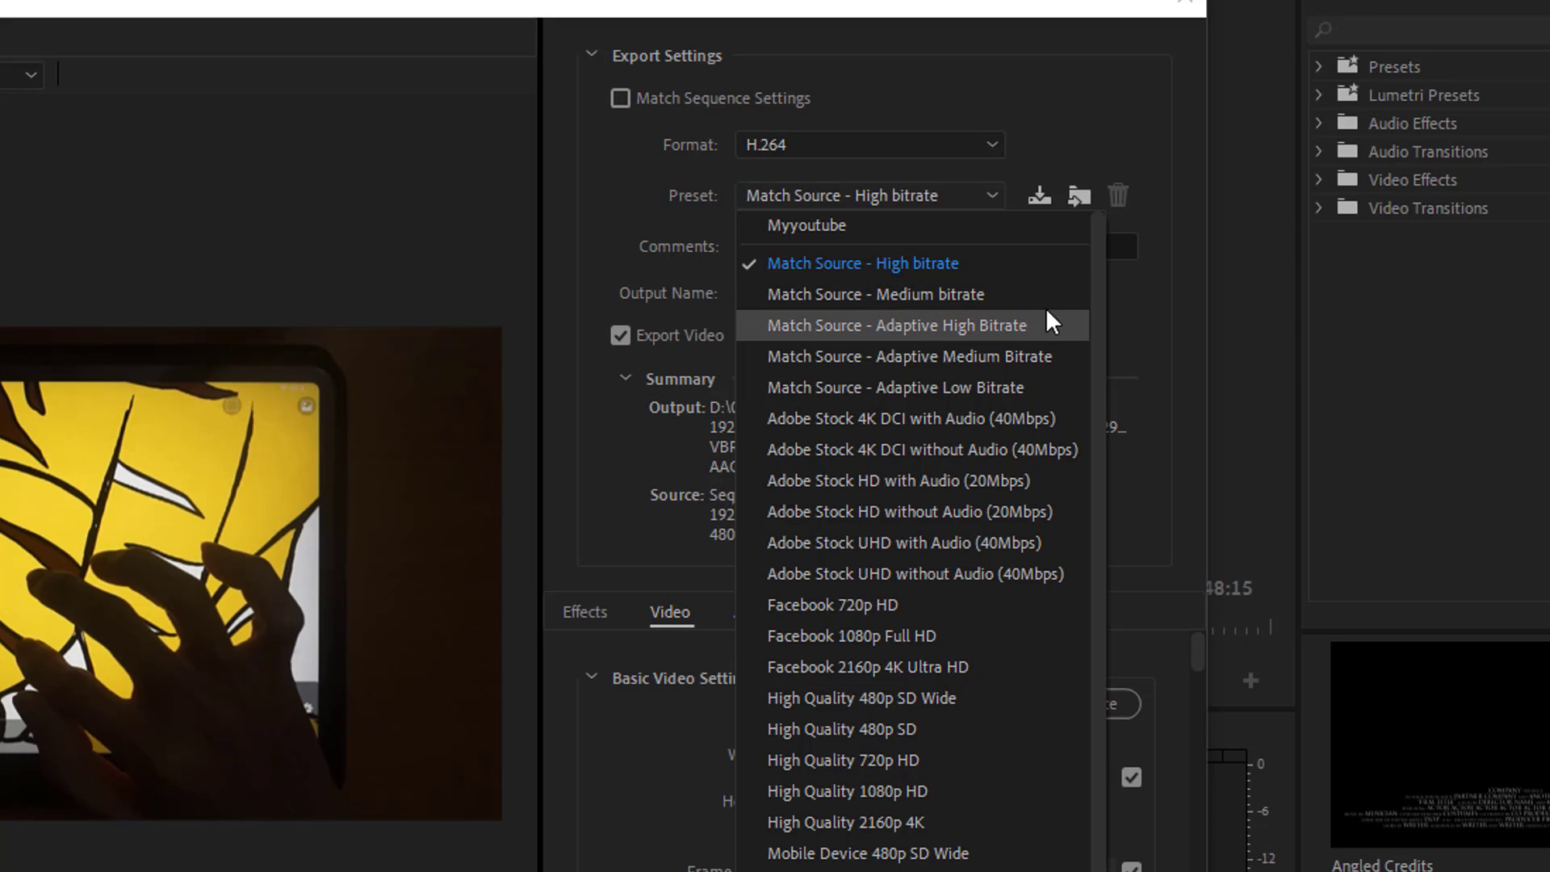
mouse_move(1013, 294)
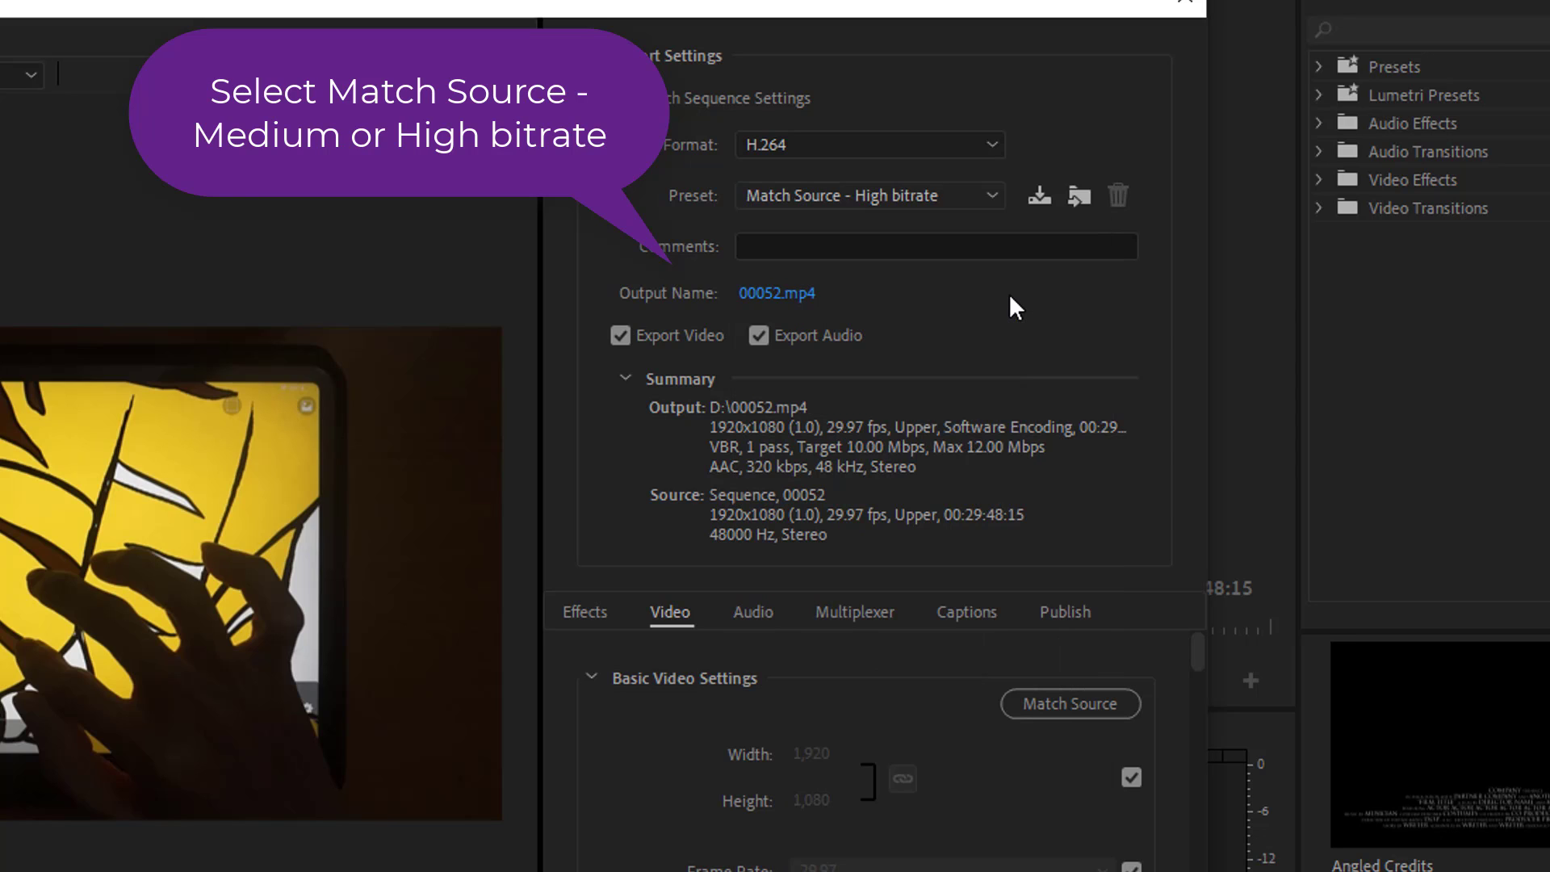
click(868, 195)
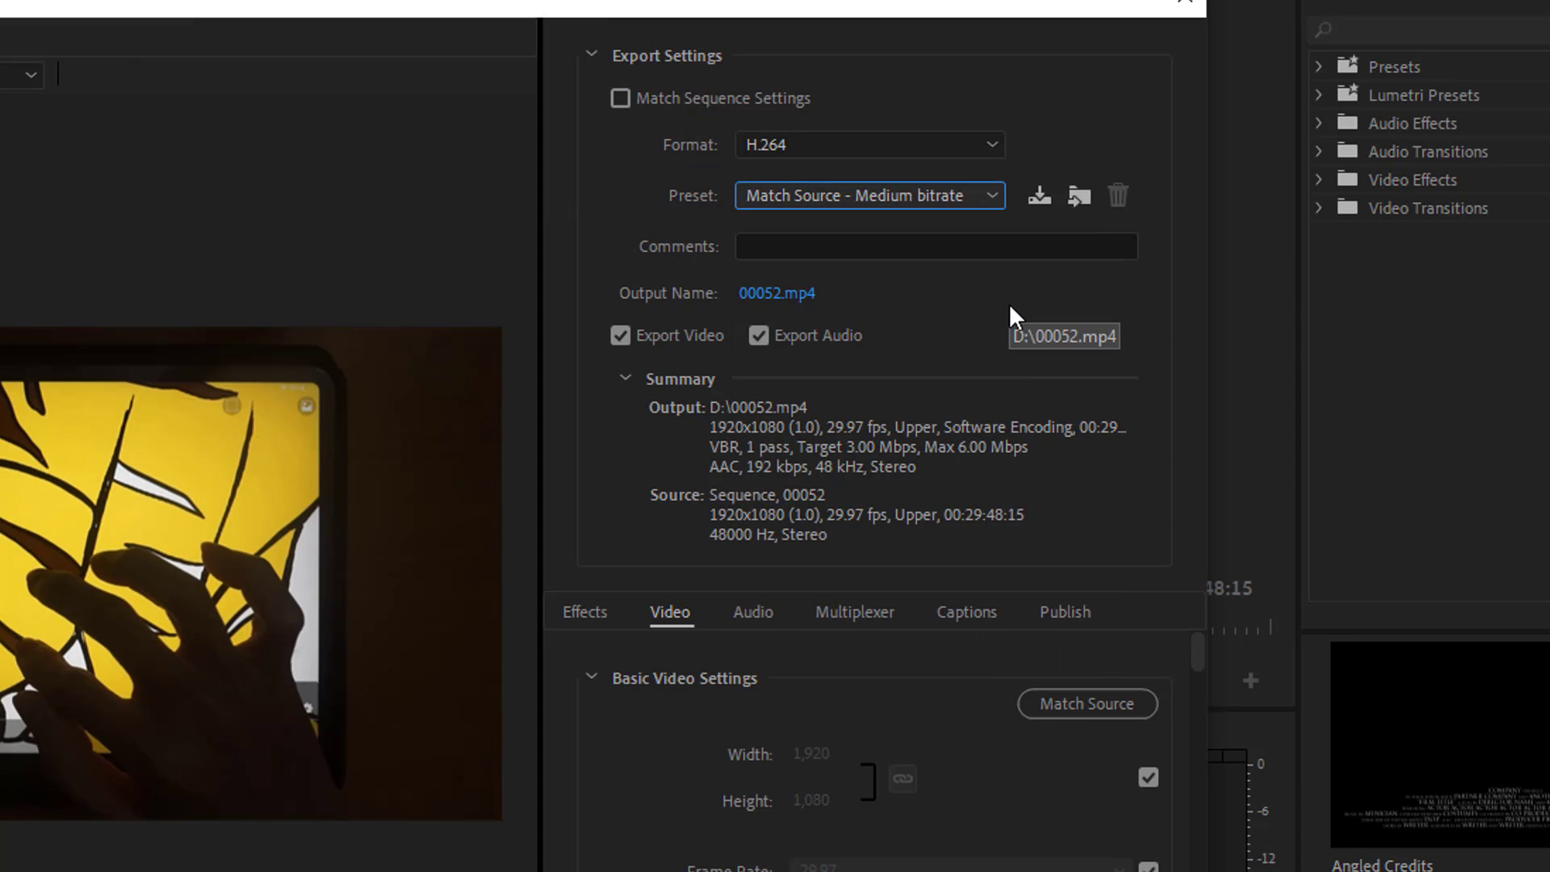
scroll(down, 3)
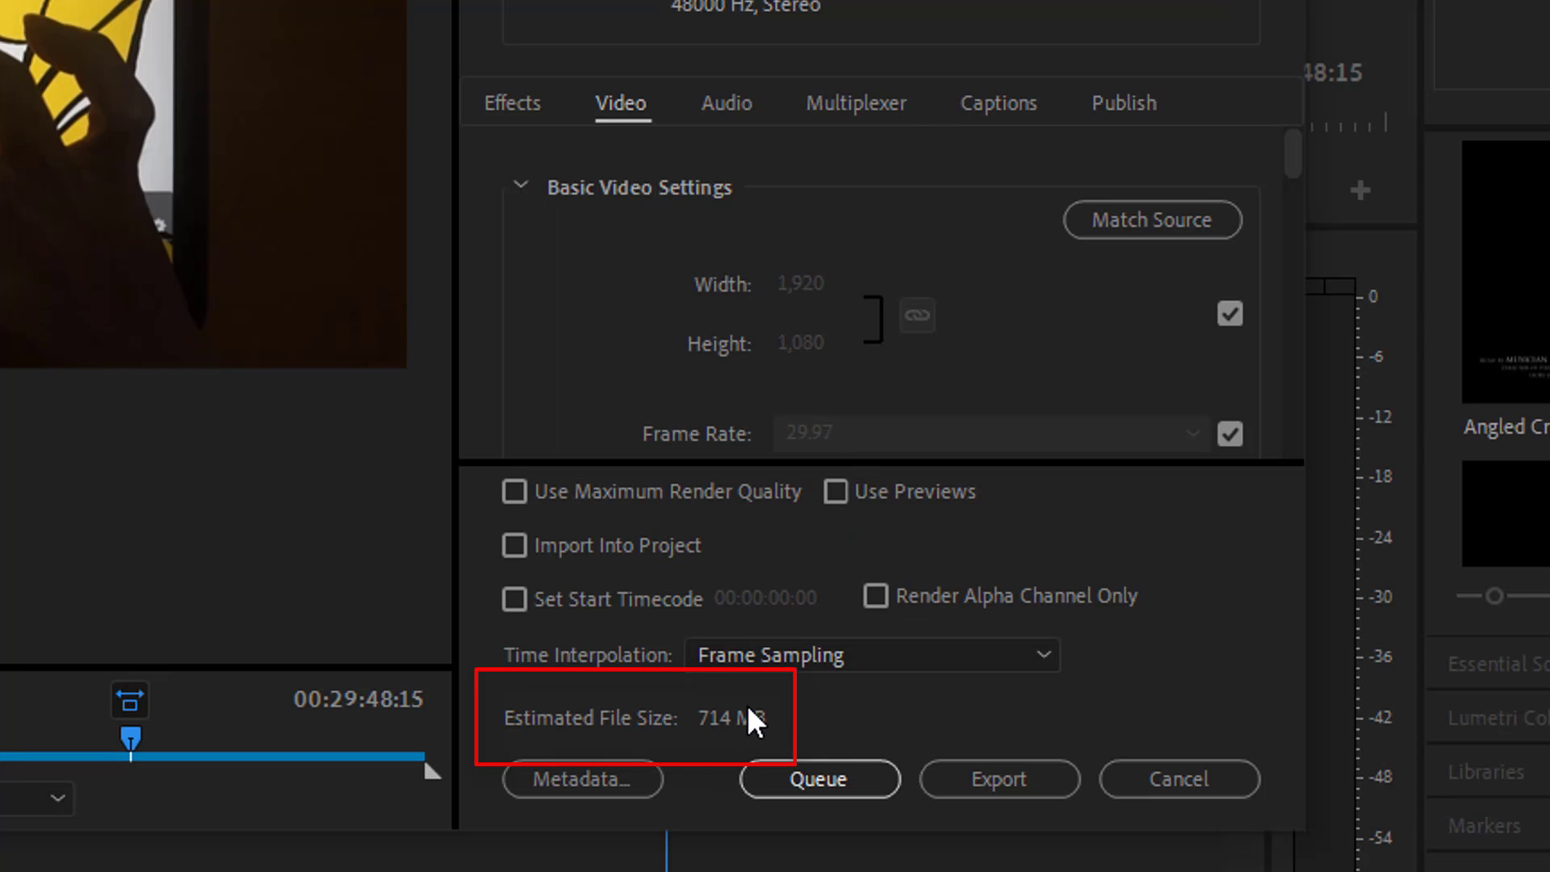
mouse_move(746, 681)
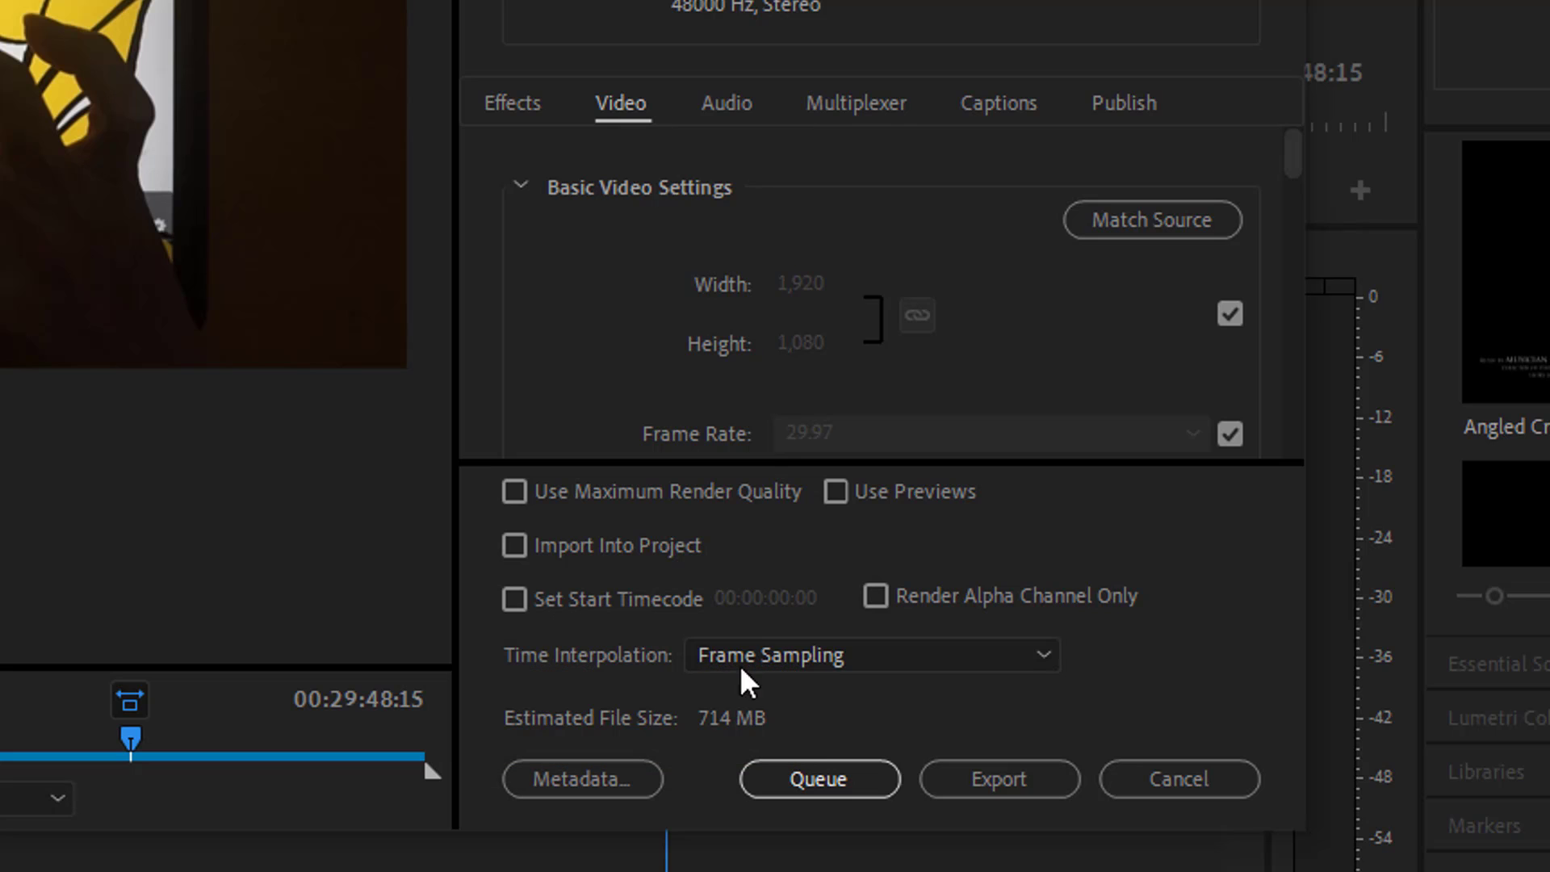
scroll(up, 3)
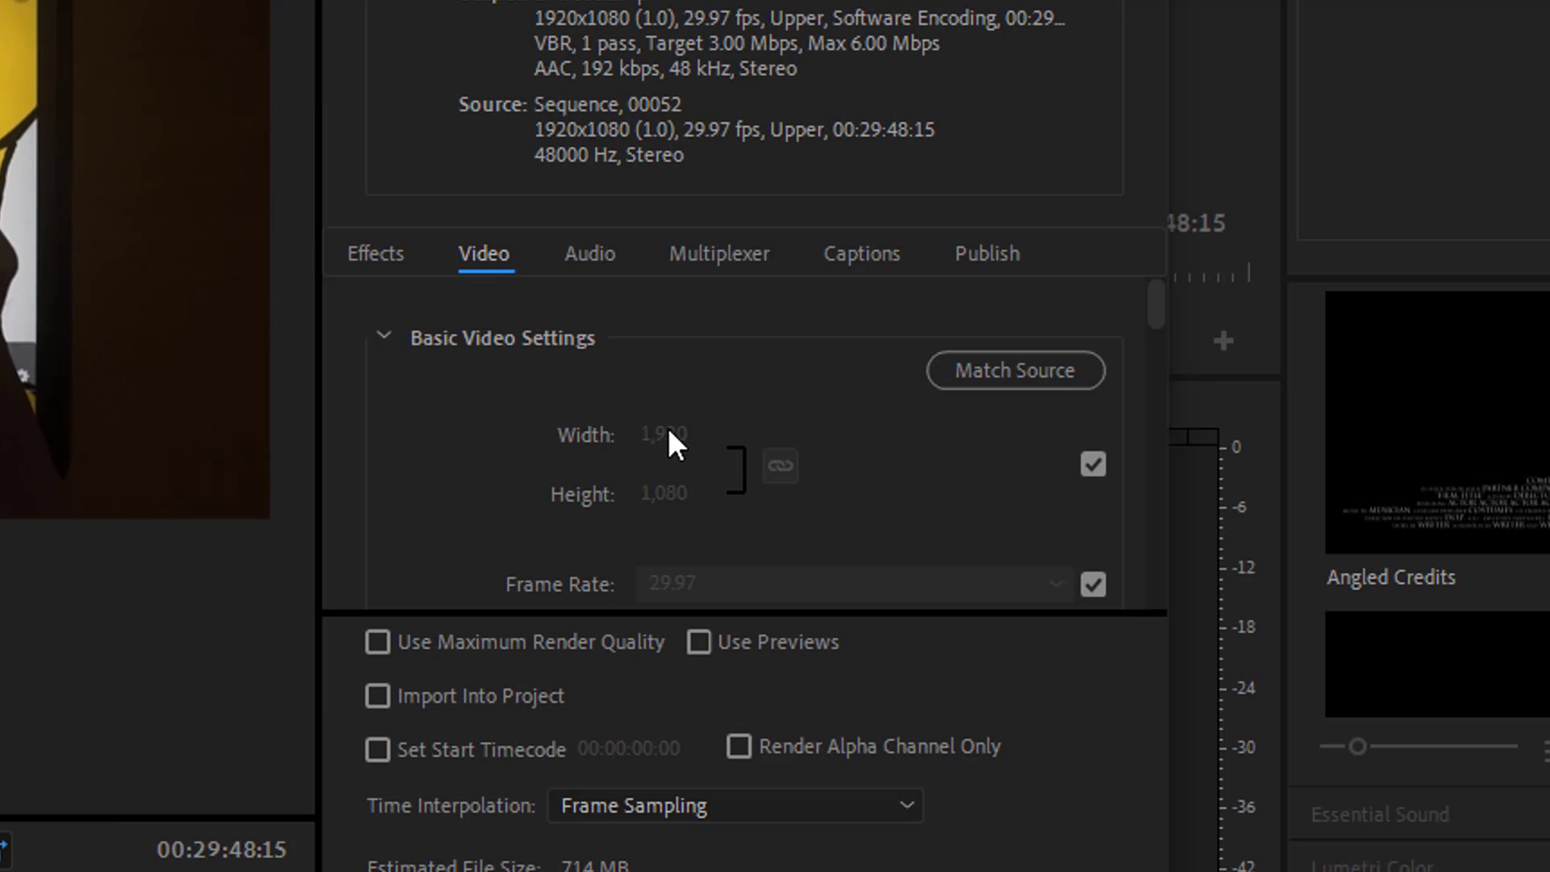
With target and maximum bitrate at 5.41 Mbps, export to begin encoding 00052.
scroll(down, 3)
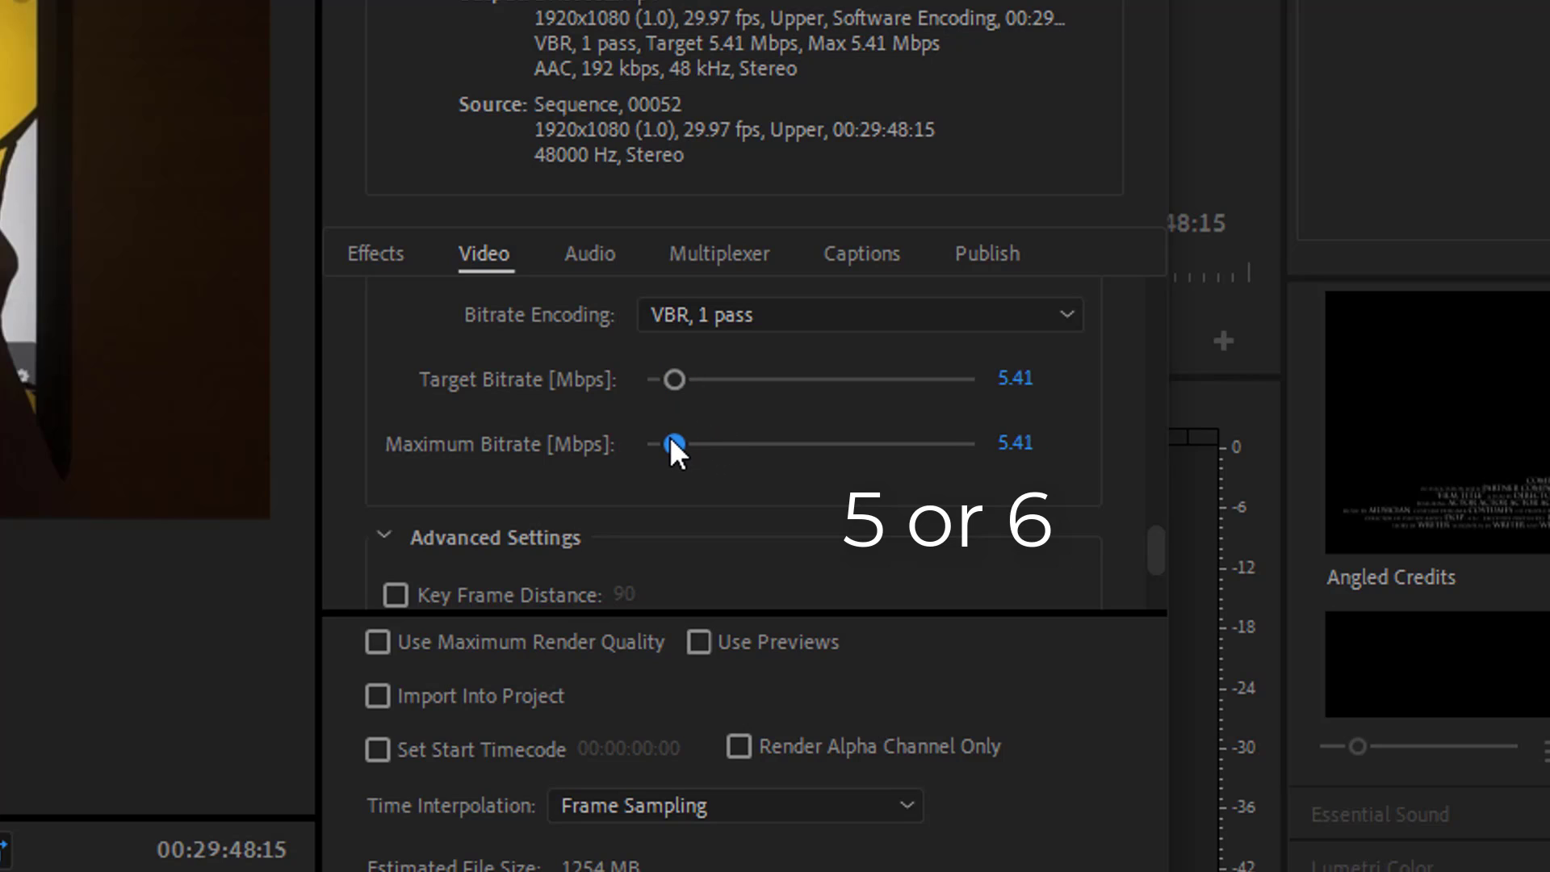
mouse_move(854, 422)
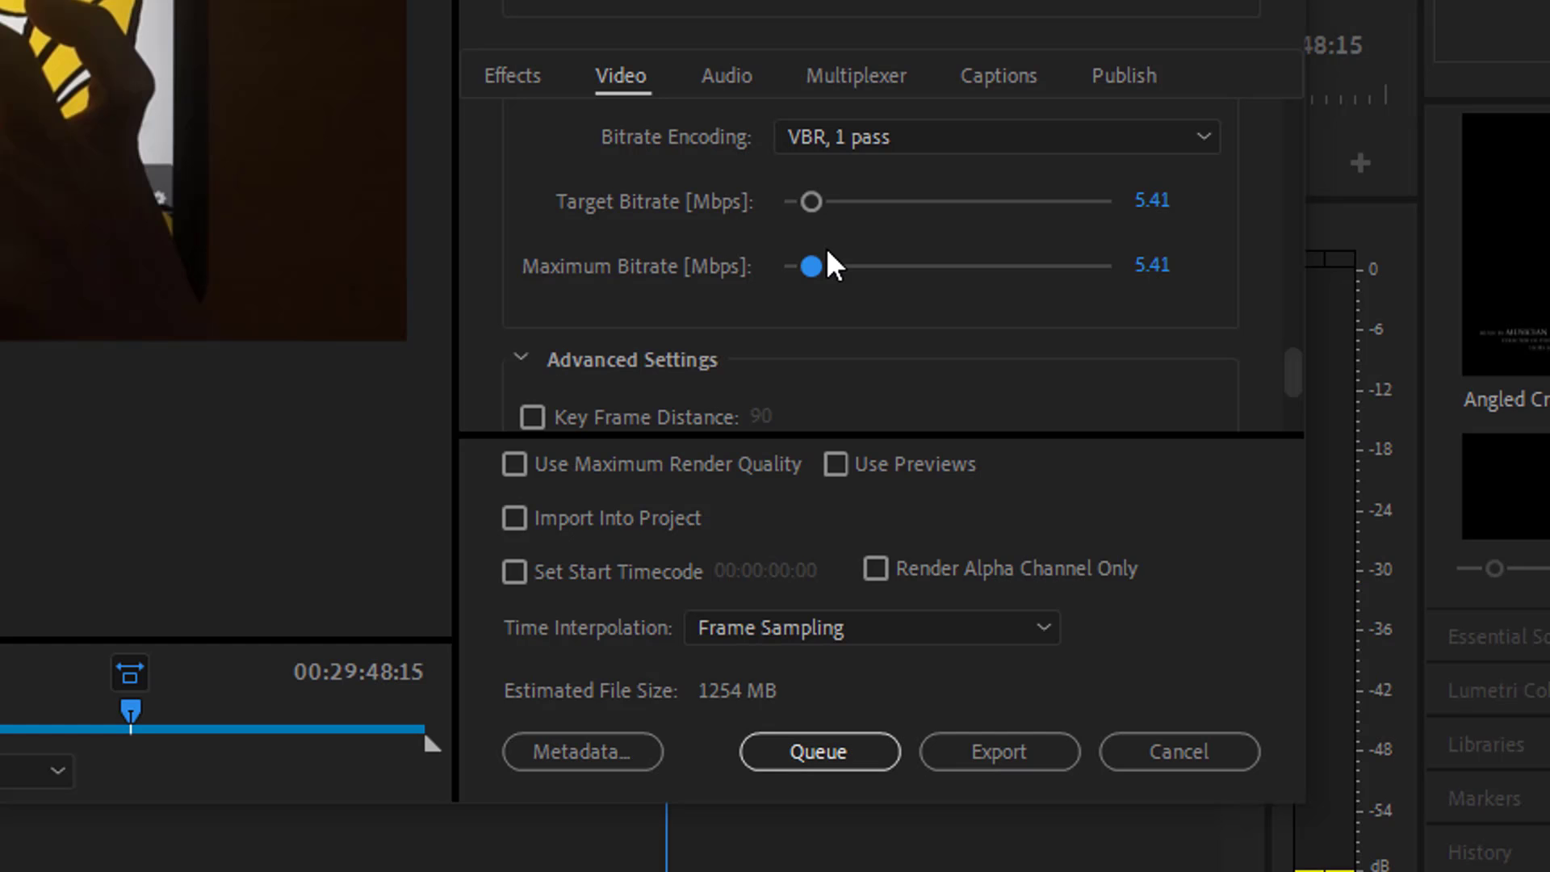
mouse_move(774, 719)
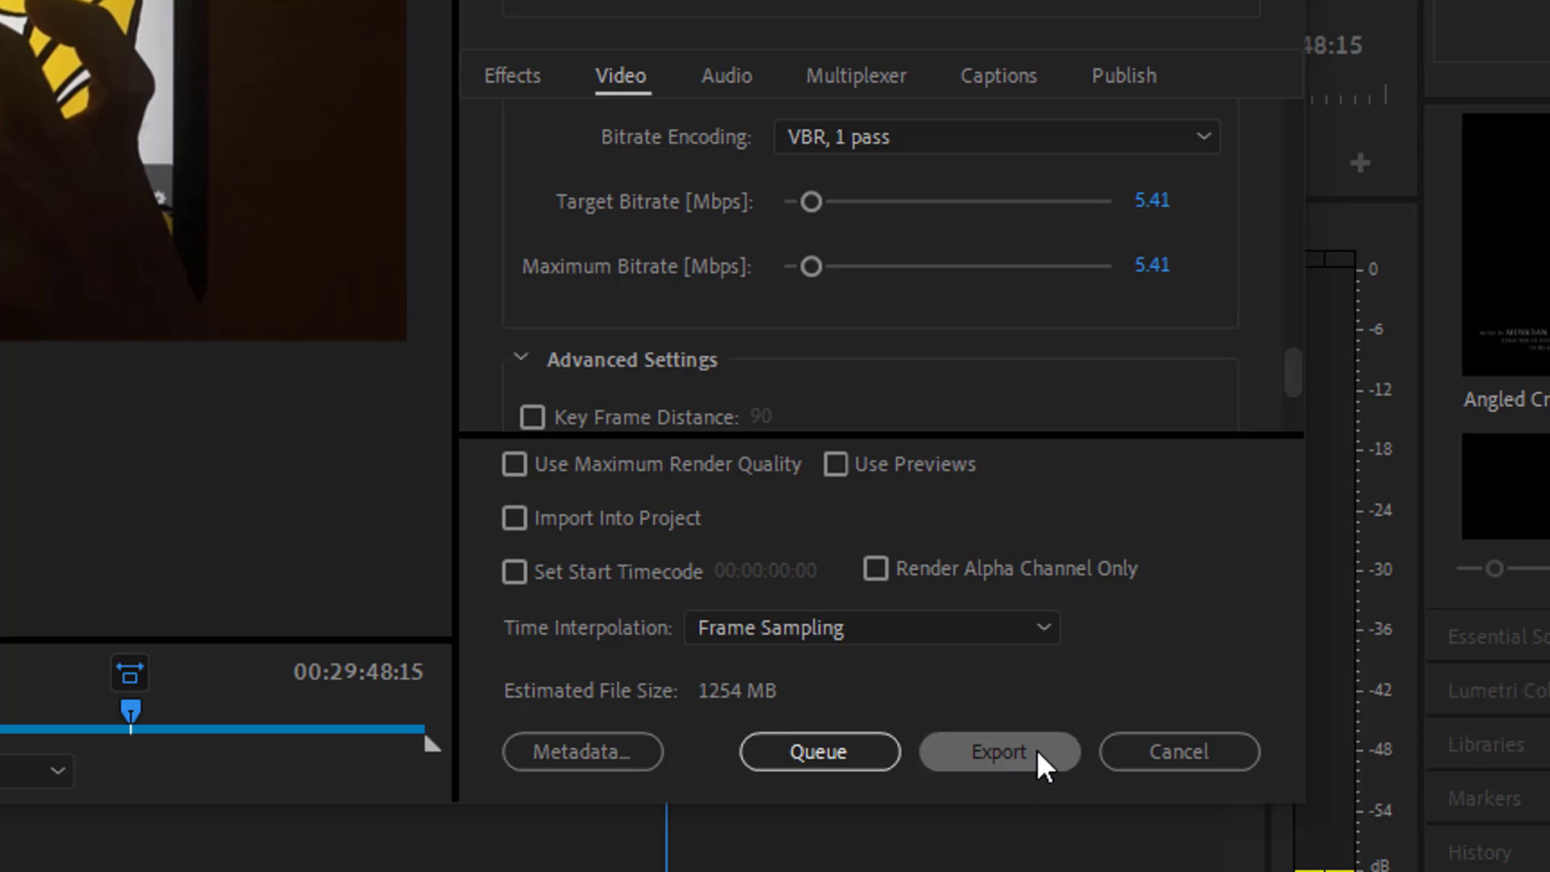
click(998, 751)
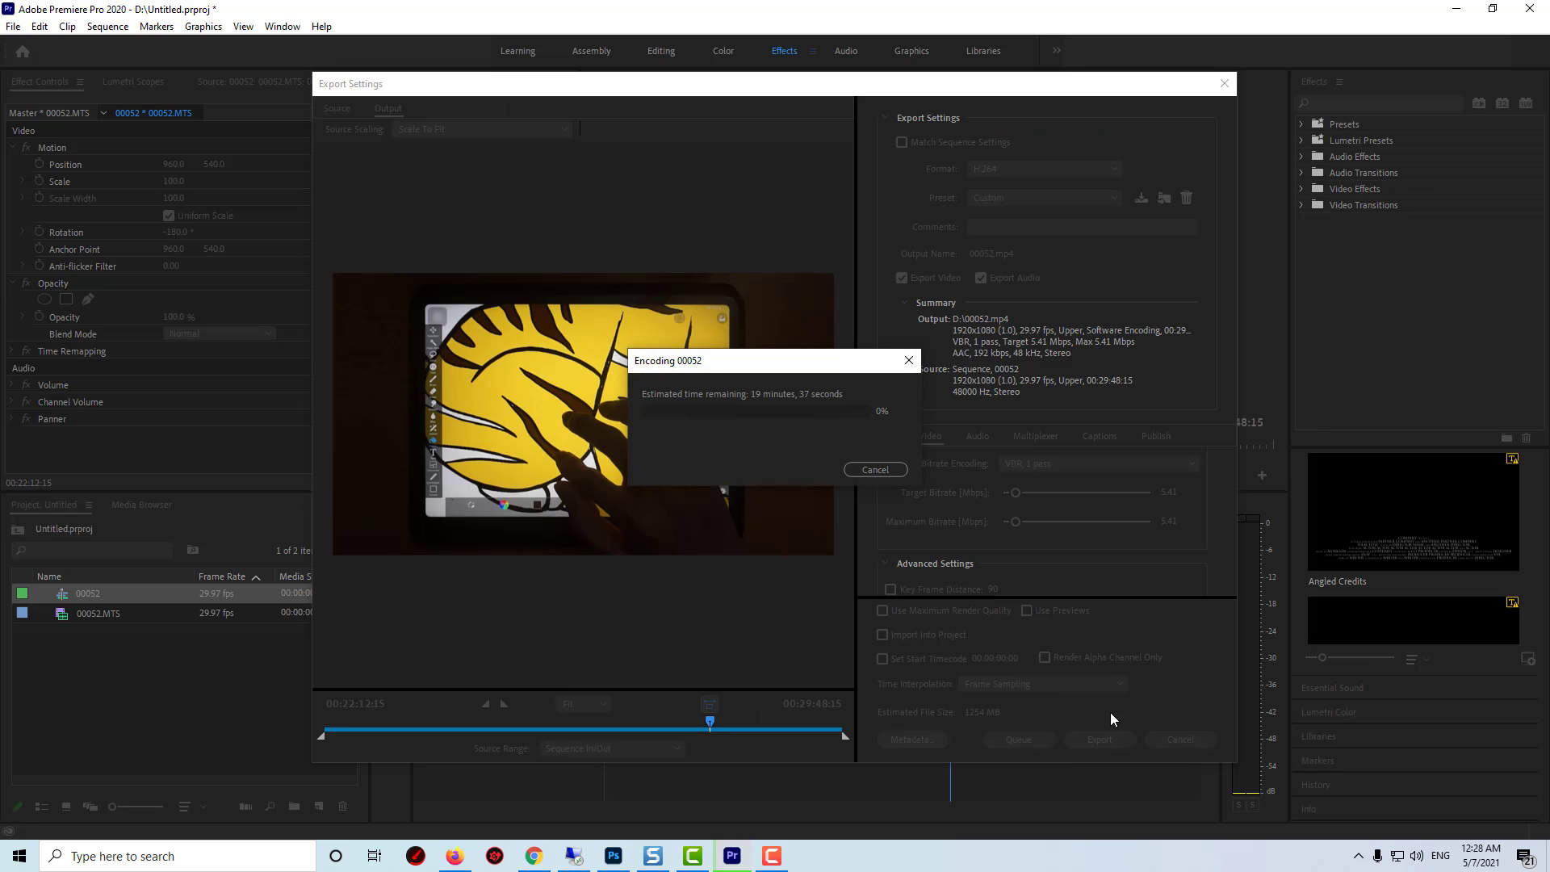